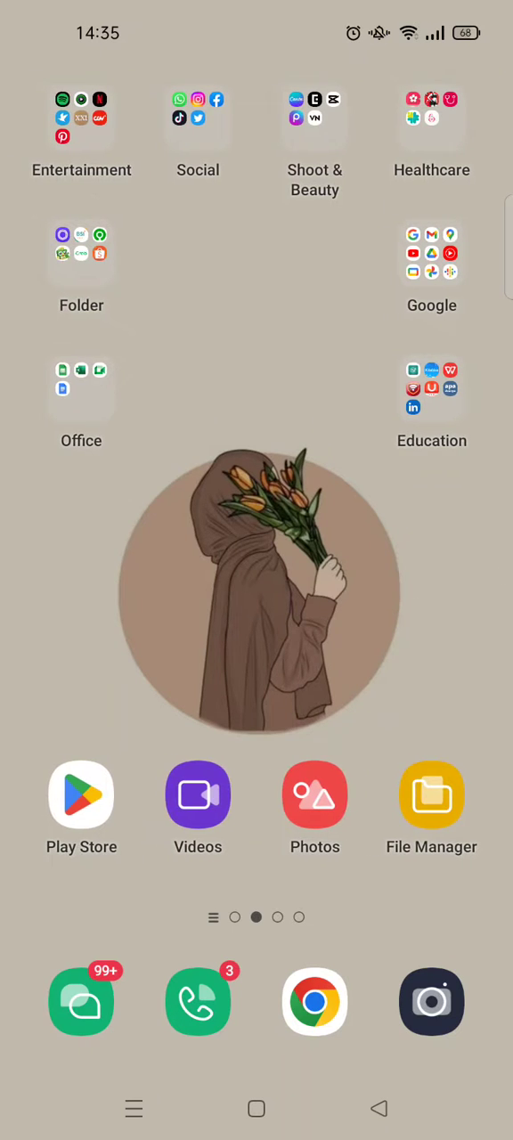
Look at the portfolio PDF in the phone's file browser, then return home.
{"action": "left_click", "coordinate": [431, 795]}
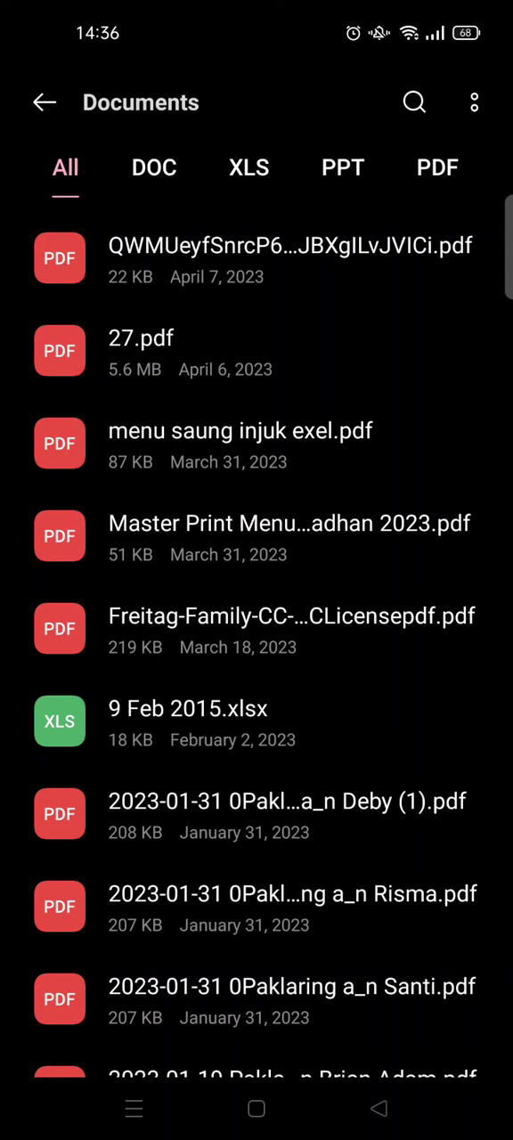
{"action": "left_click", "coordinate": [335, 279]}
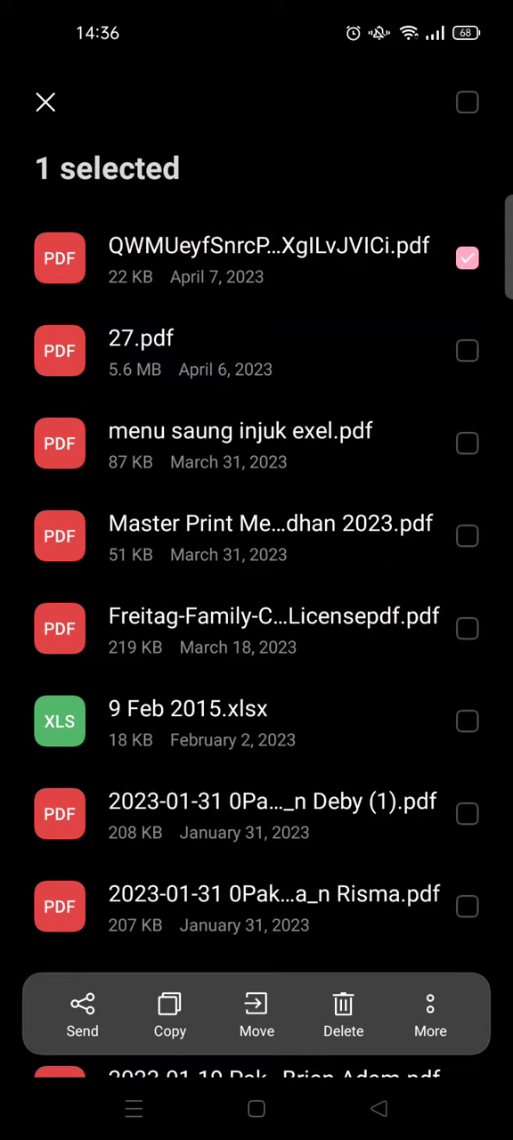
{"action": "left_click", "coordinate": [82, 1014]}
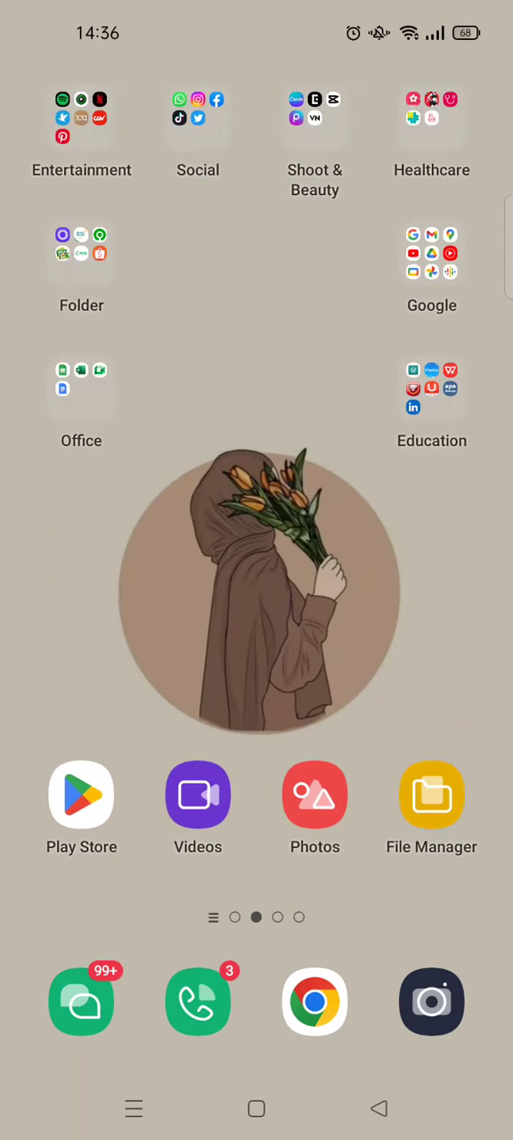
{"action": "left_click", "coordinate": [431, 264]}
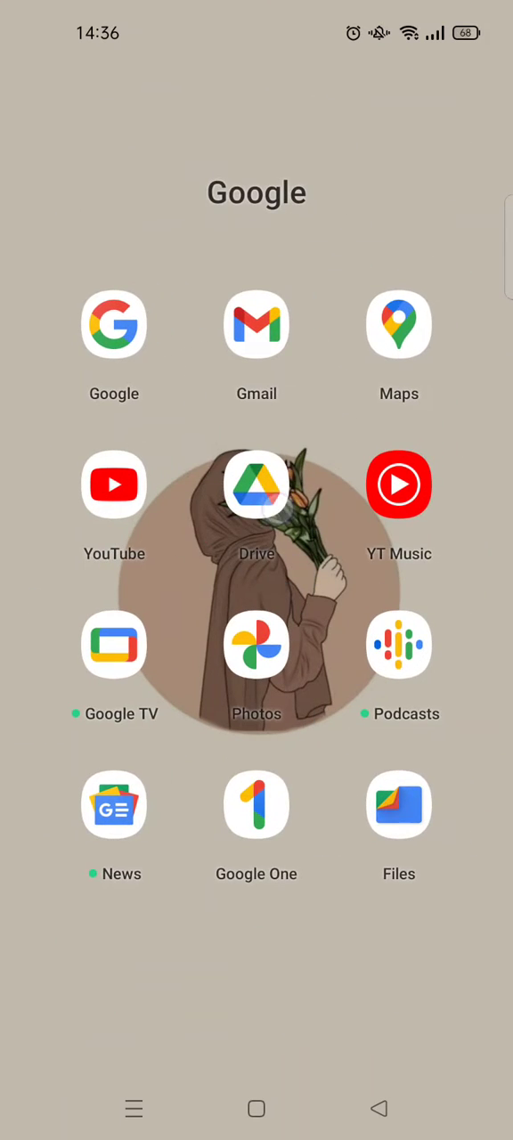
{"action": "left_click", "coordinate": [257, 484]}
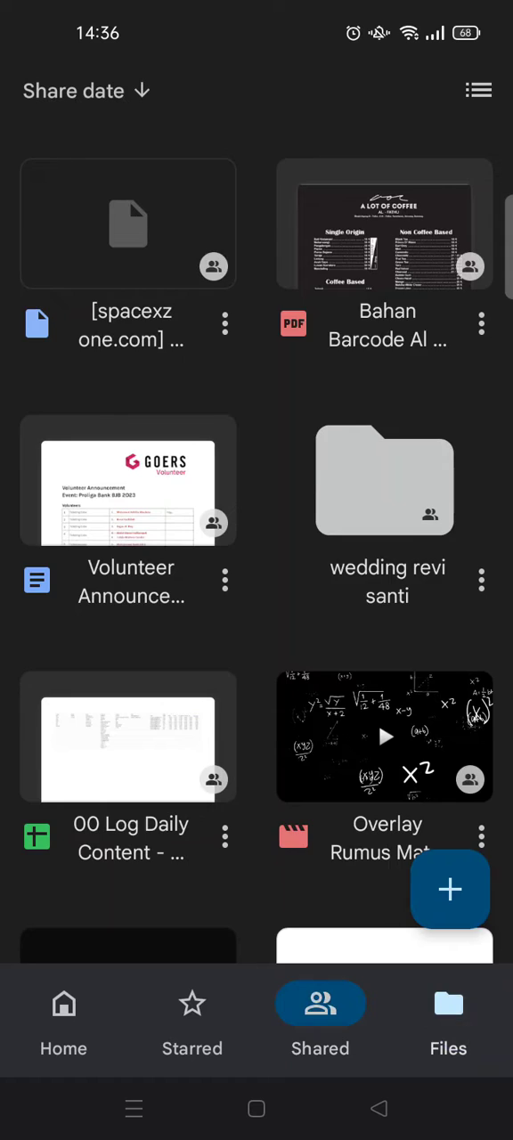
{"action": "left_click", "coordinate": [449, 1006]}
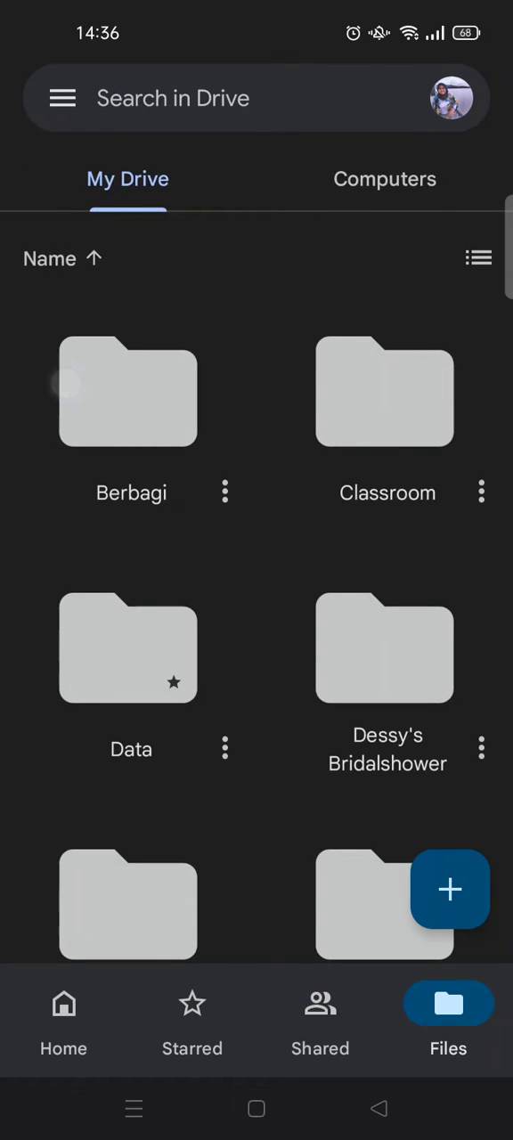
{"action": "scroll", "scroll_direction": "down", "scroll_amount": 3}
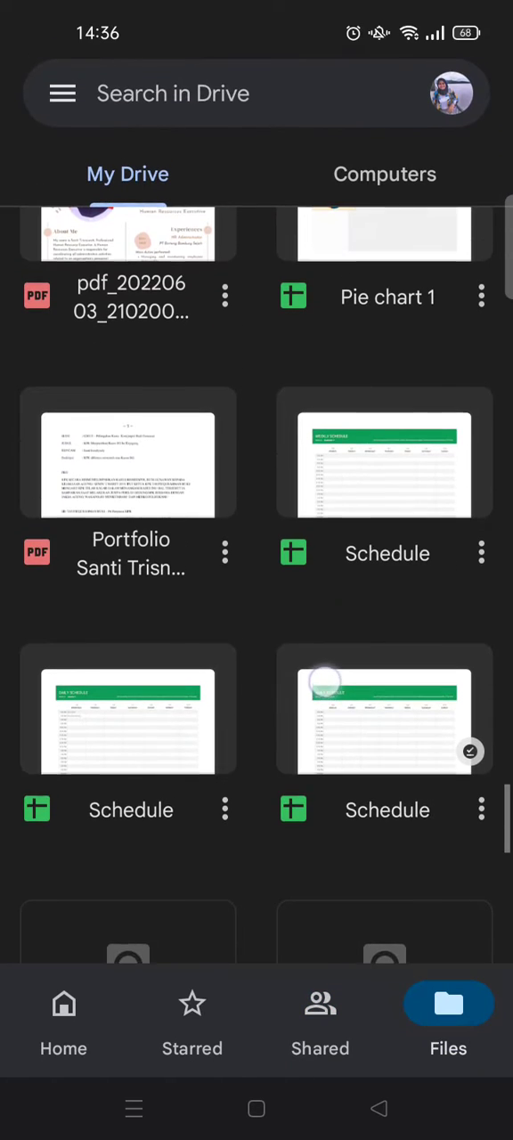
{"action": "scroll", "scroll_direction": "down", "scroll_amount": 3}
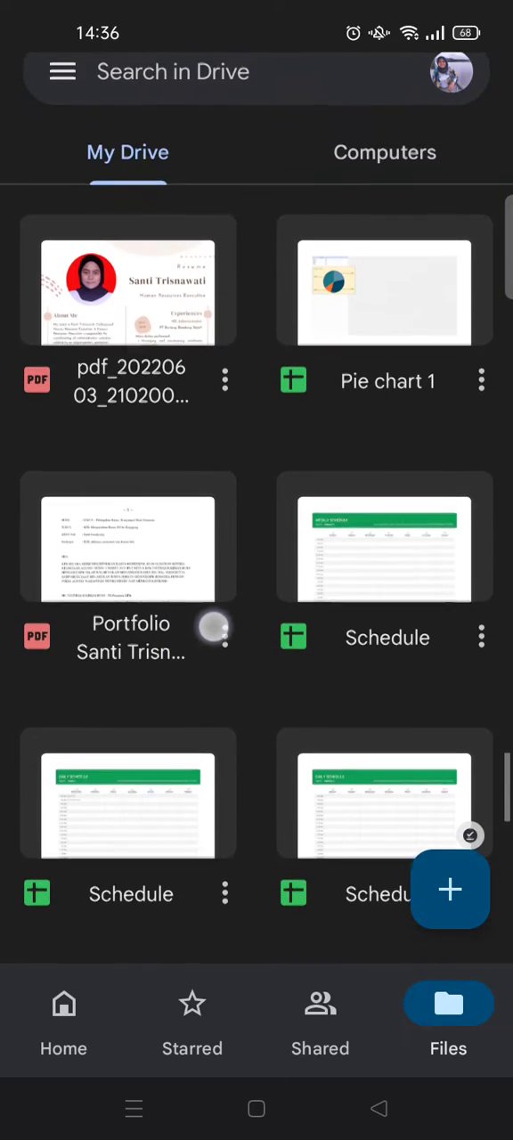
{"action": "scroll", "scroll_direction": "down", "scroll_amount": 3}
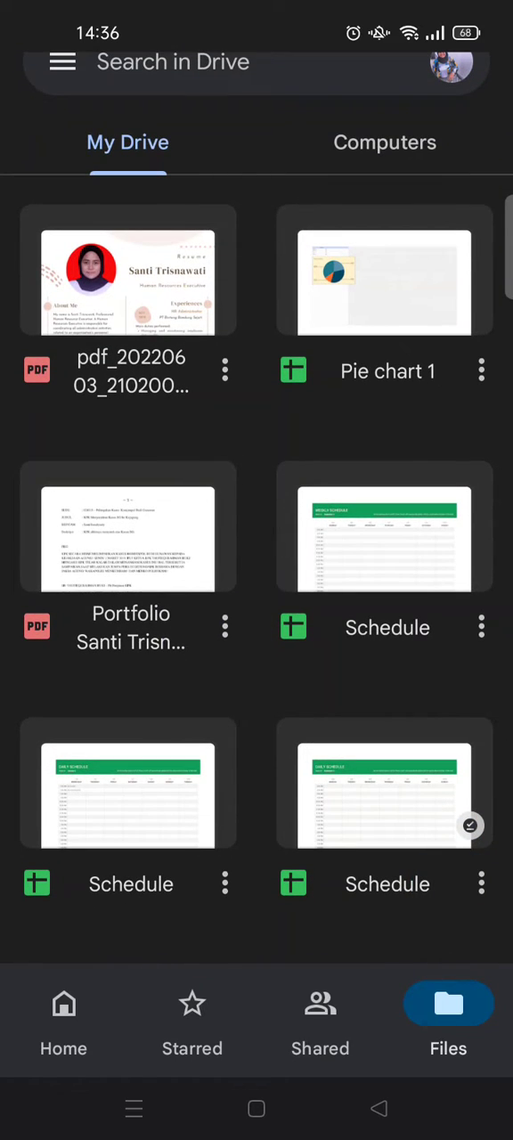
Use the PDF's options menu to choose Add to Home screen and confirm with ADD.
{"action": "left_click", "coordinate": [224, 627]}
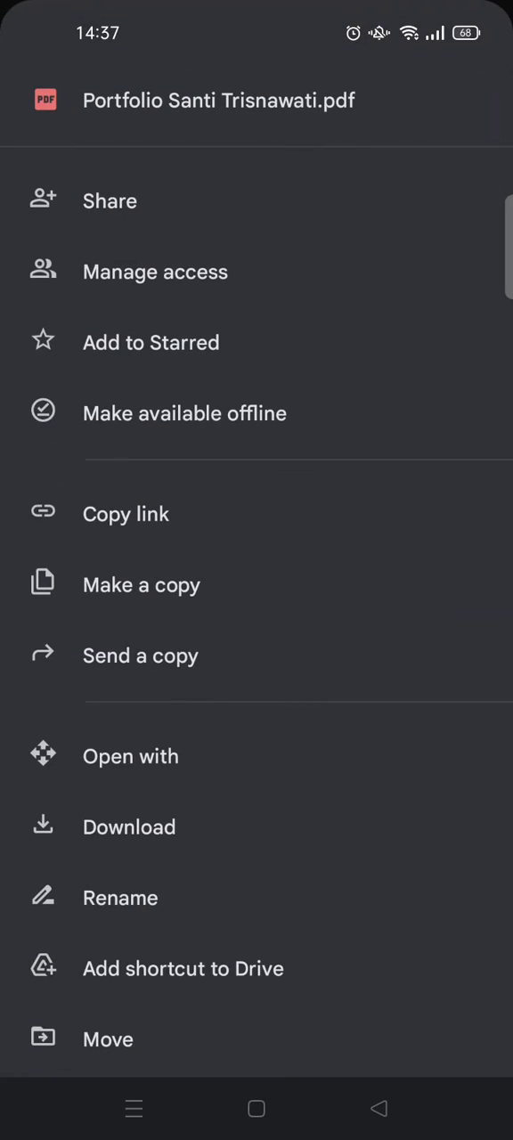
{"action": "scroll", "scroll_direction": "down", "scroll_amount": 3}
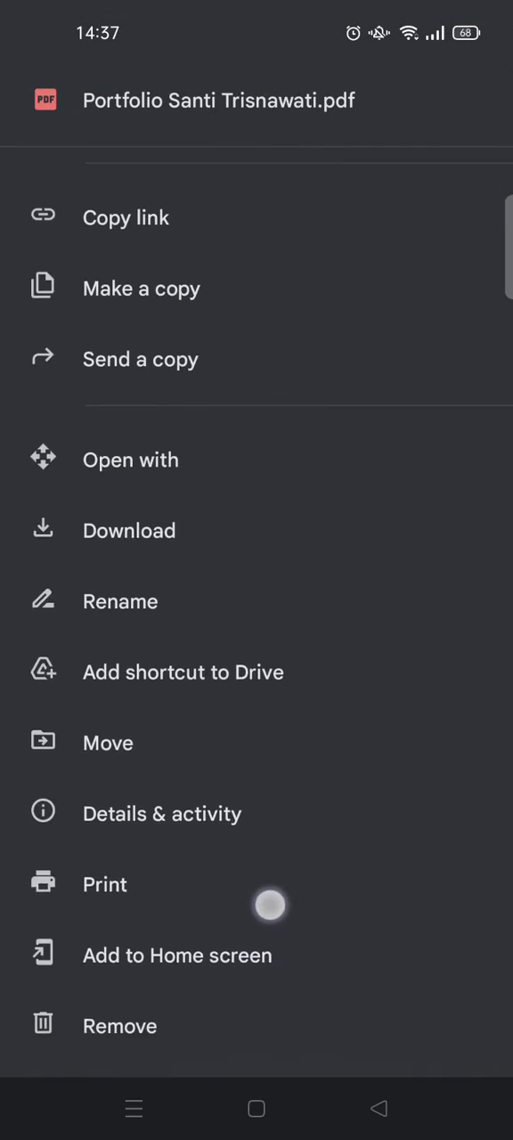
{"action": "scroll", "scroll_direction": "down", "scroll_amount": 3}
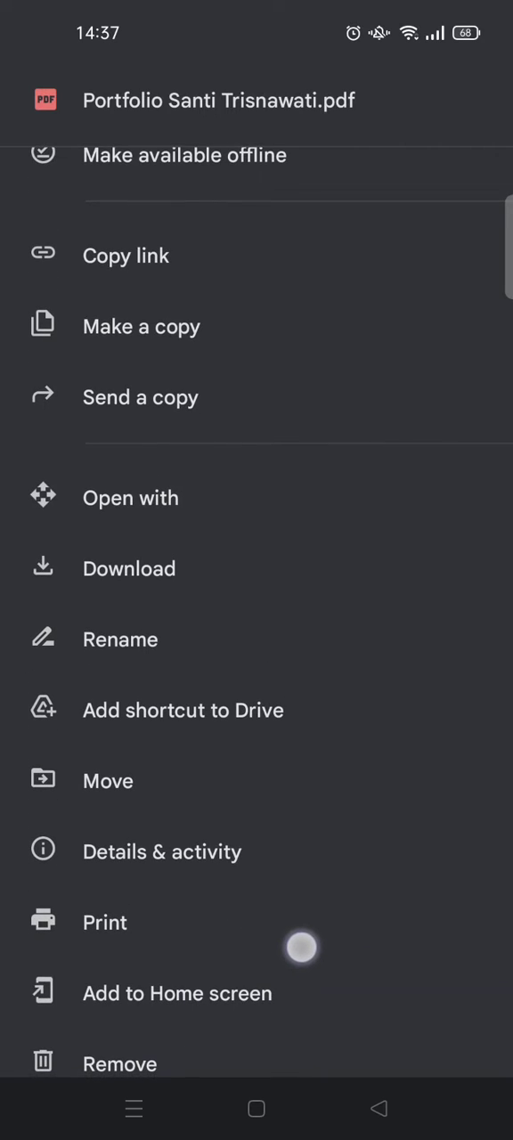
{"action": "left_click", "coordinate": [178, 994]}
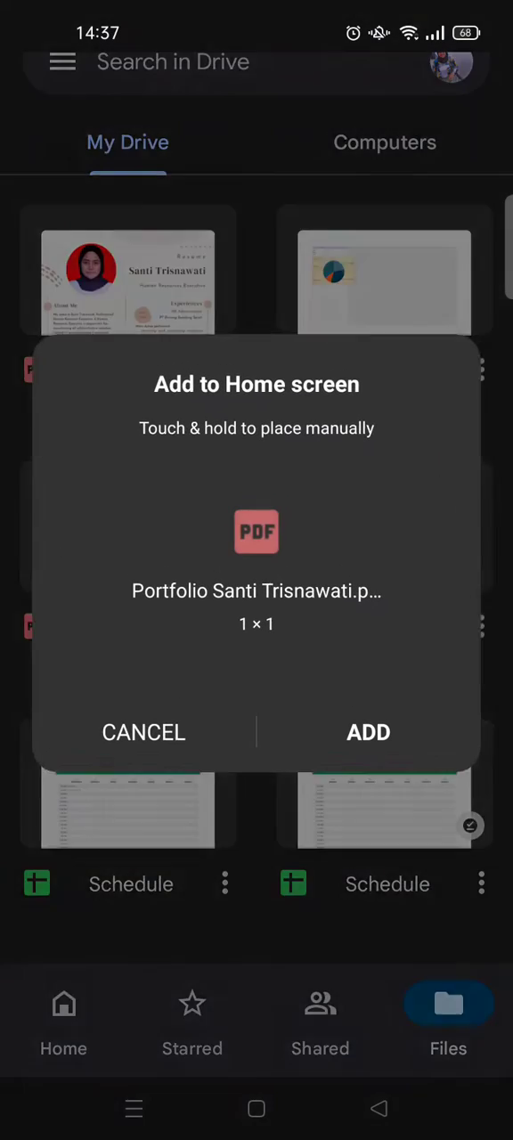
{"action": "left_click", "coordinate": [143, 733]}
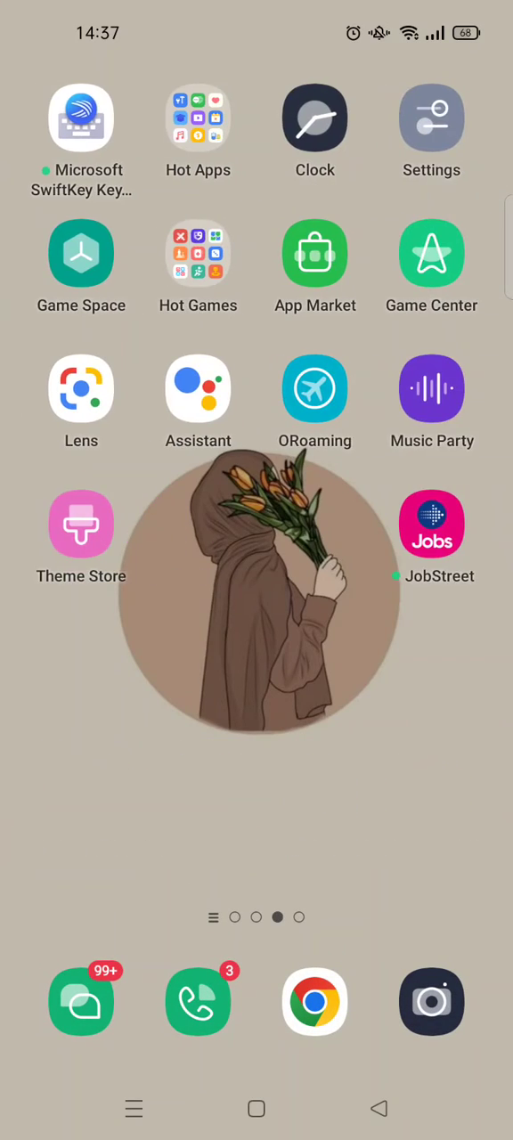
Swipe to the home screen page showing the new Portfolio Santi Trisnawati shortcut.
{"action": "scroll", "scroll_direction": "left", "scroll_amount": 3}
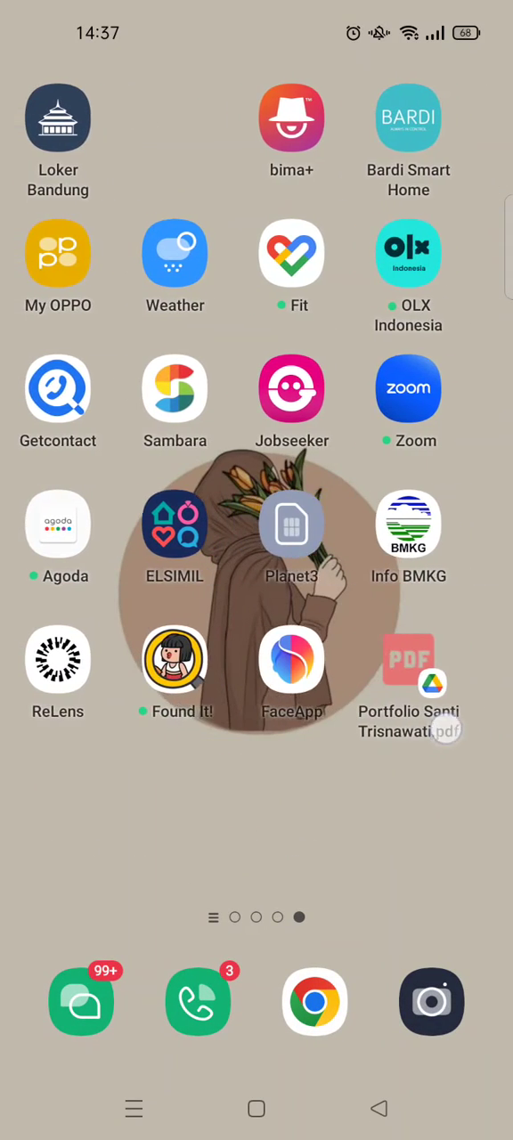